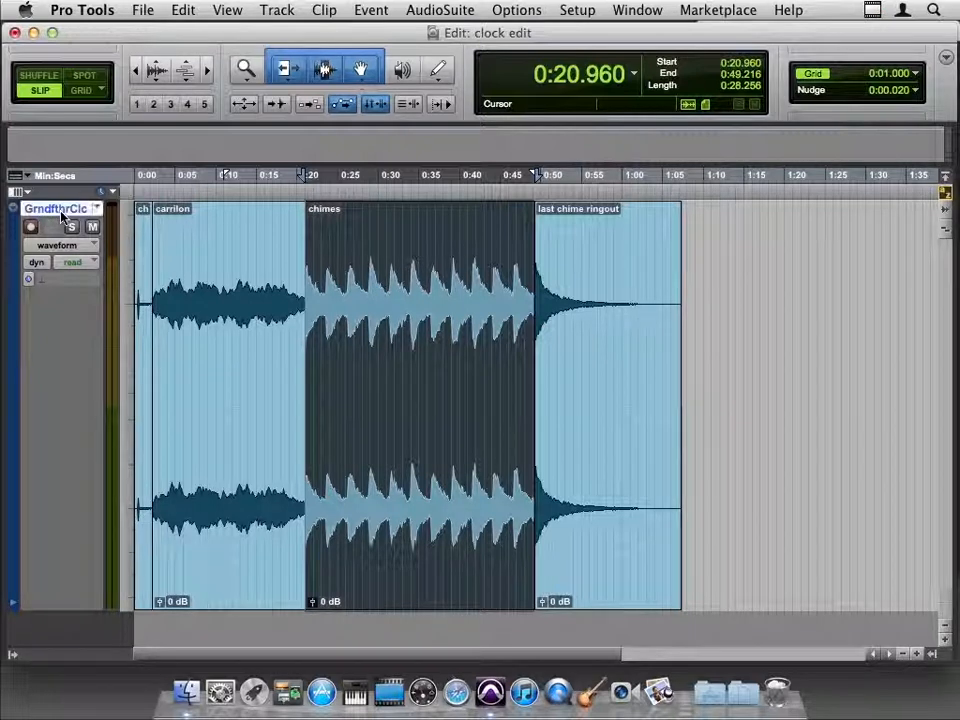
mouse_move(55, 208)
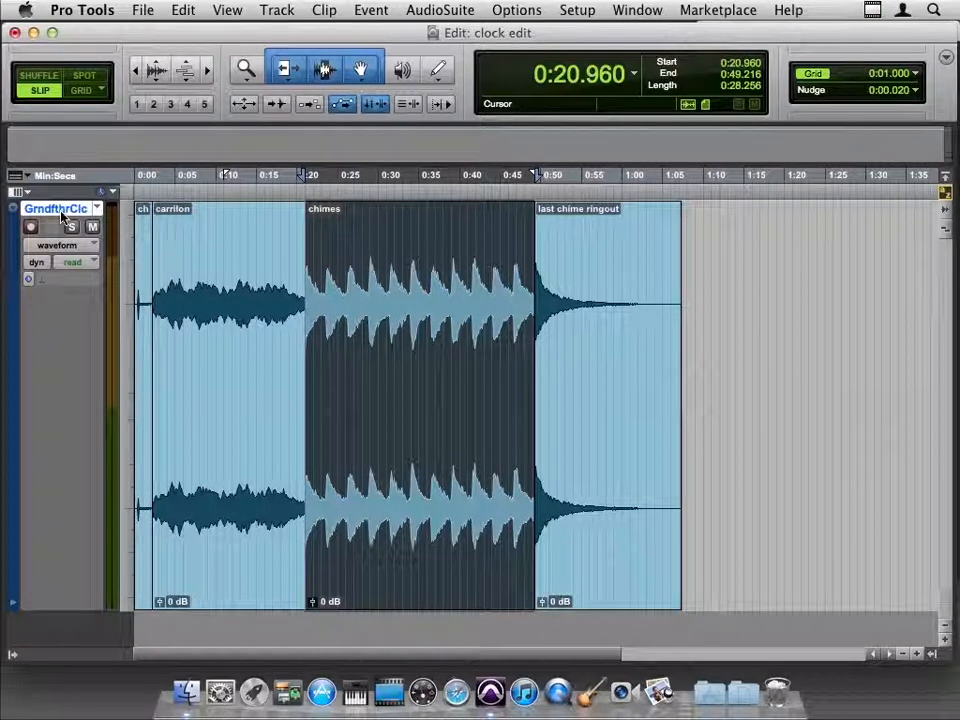
Rename the Grandfather Clock track to 'clock edit'.
double_click(56, 208)
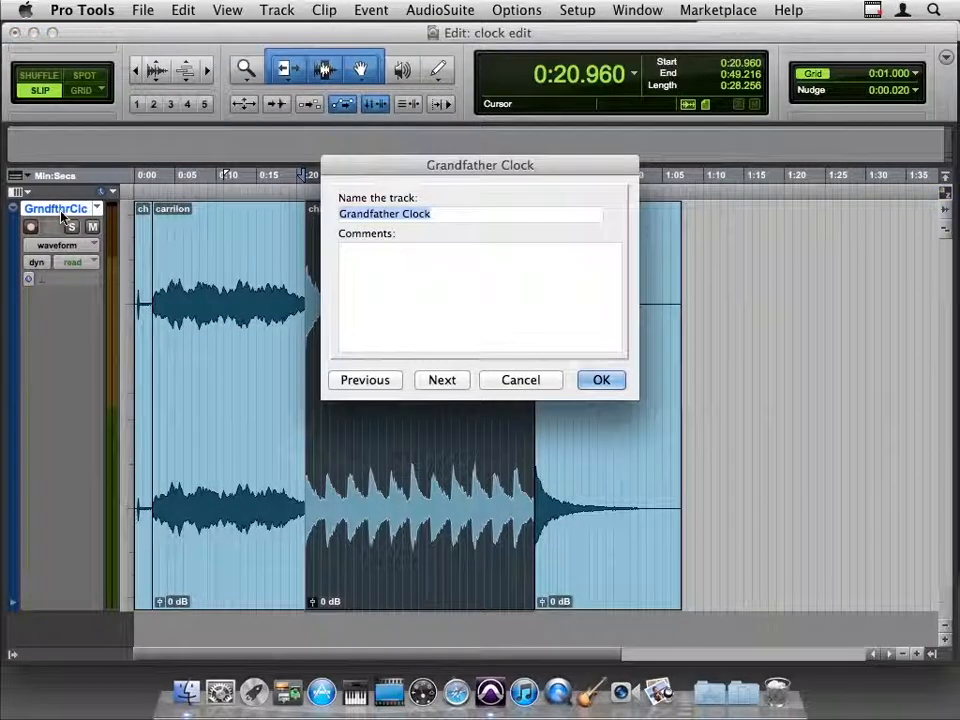
mouse_move(55, 208)
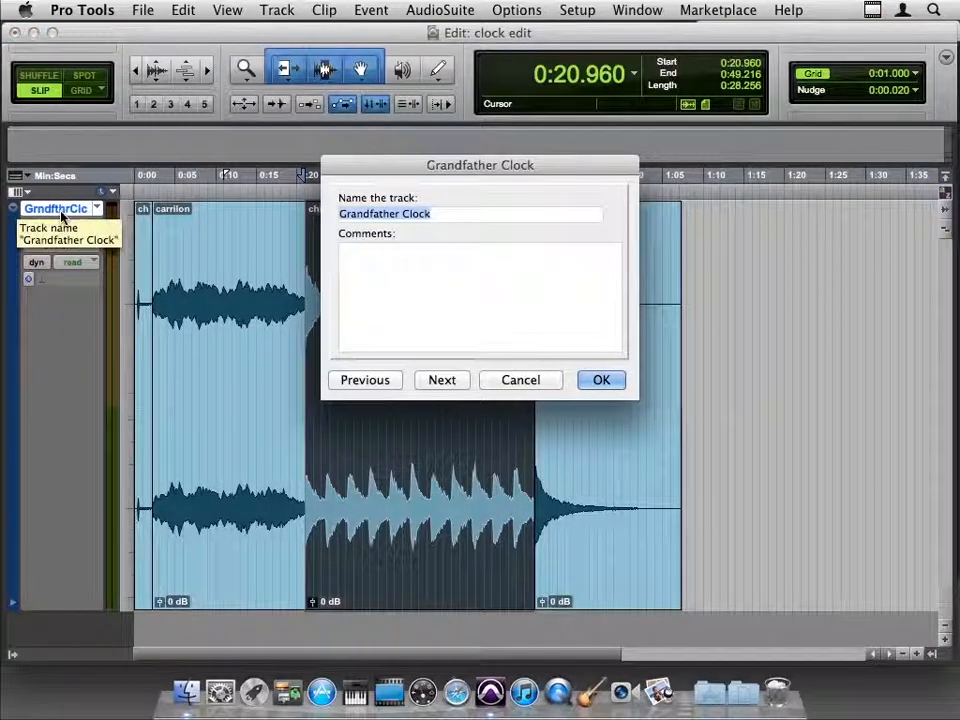
text(clock edit)
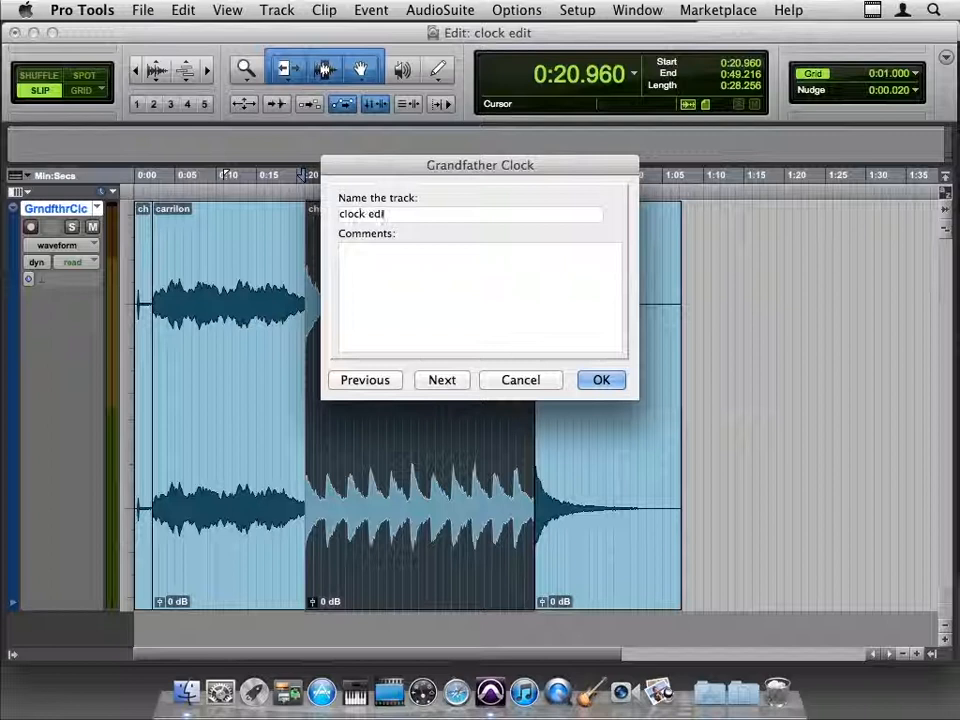
click(601, 379)
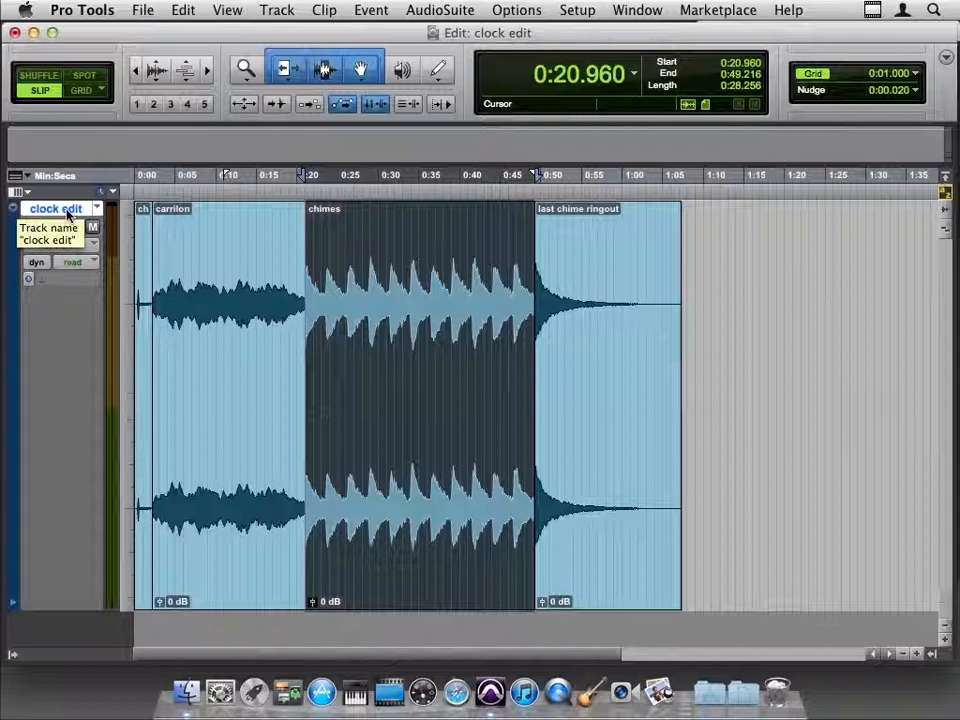
Open the Window menu's list of program windows to switch to the Mix window.
click(358, 70)
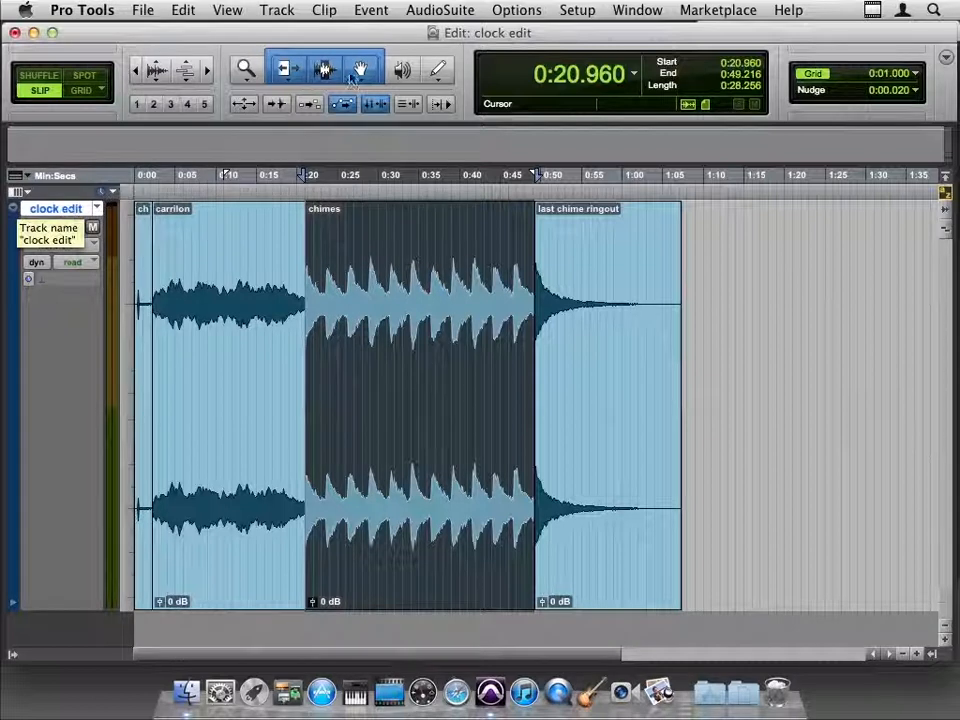
click(637, 10)
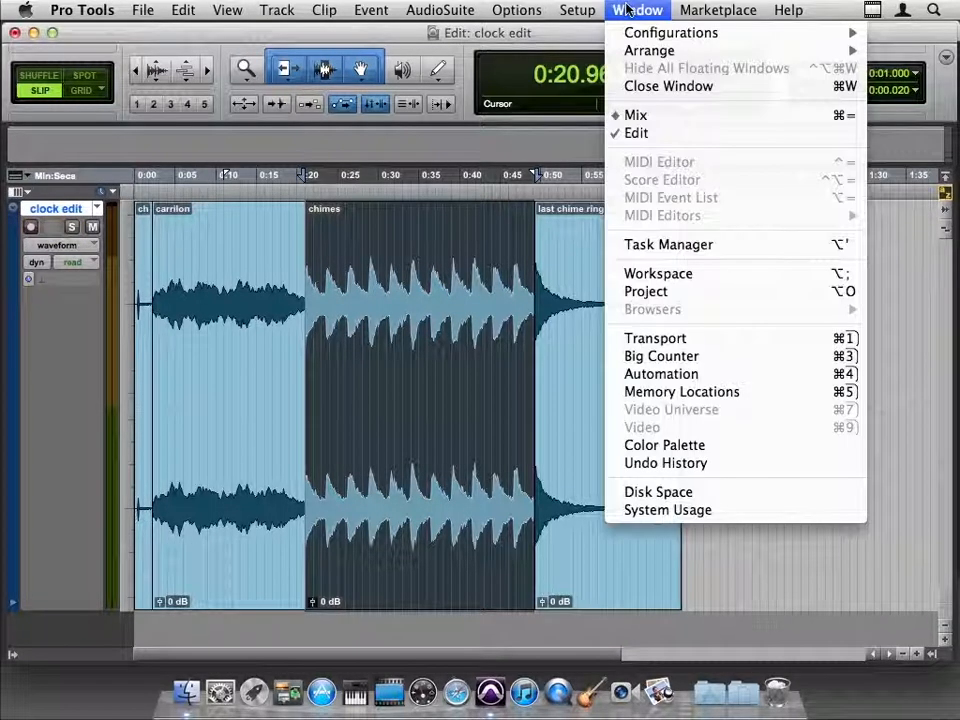
mouse_move(636, 115)
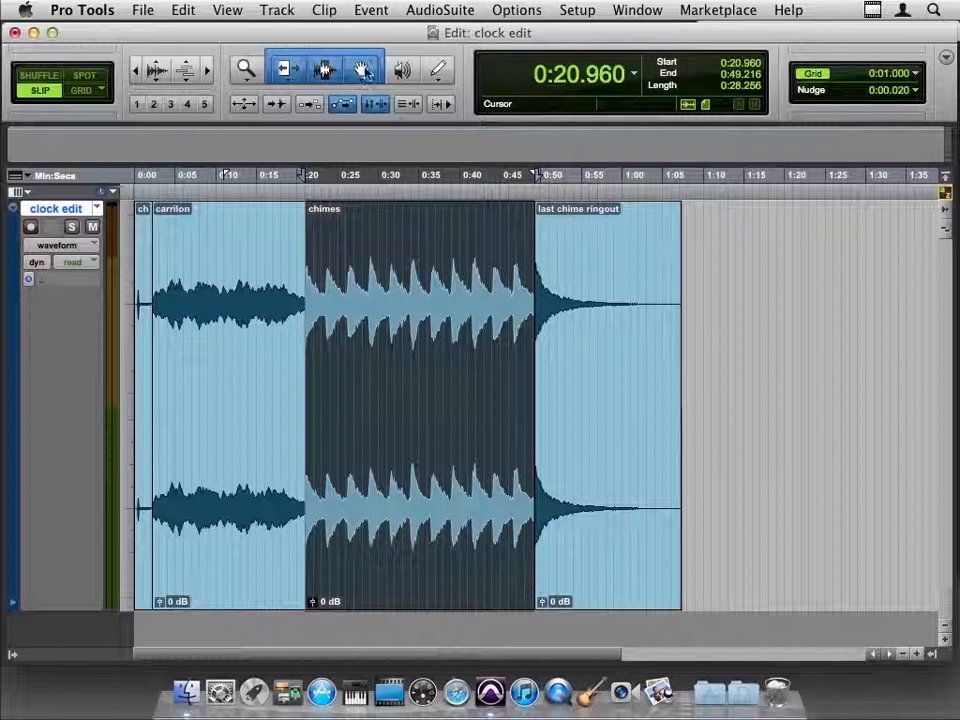
mouse_move(655, 341)
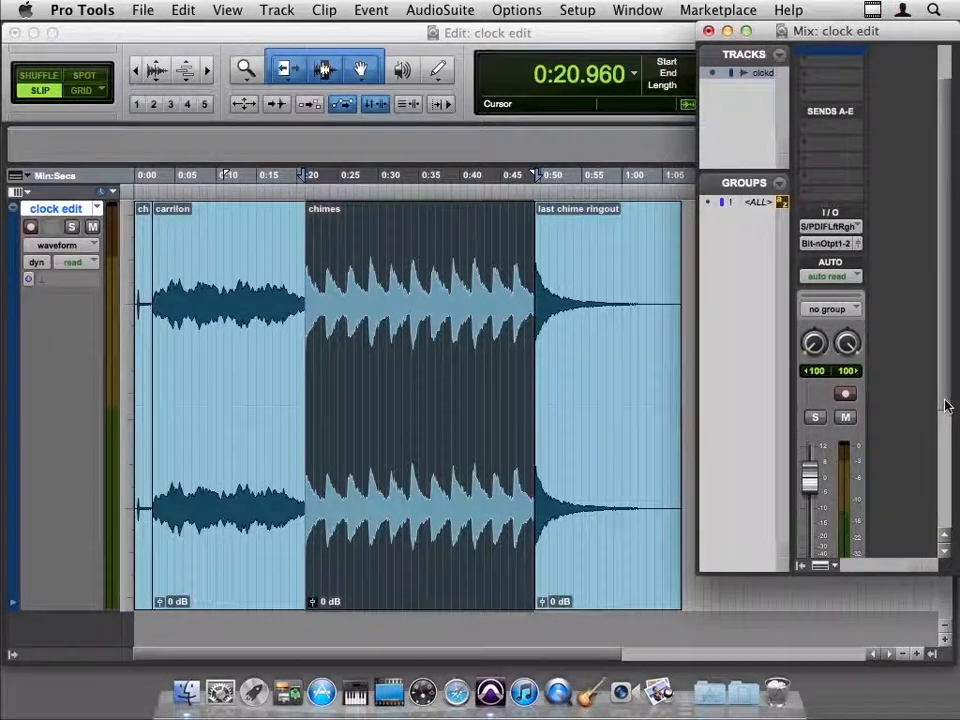
click(377, 400)
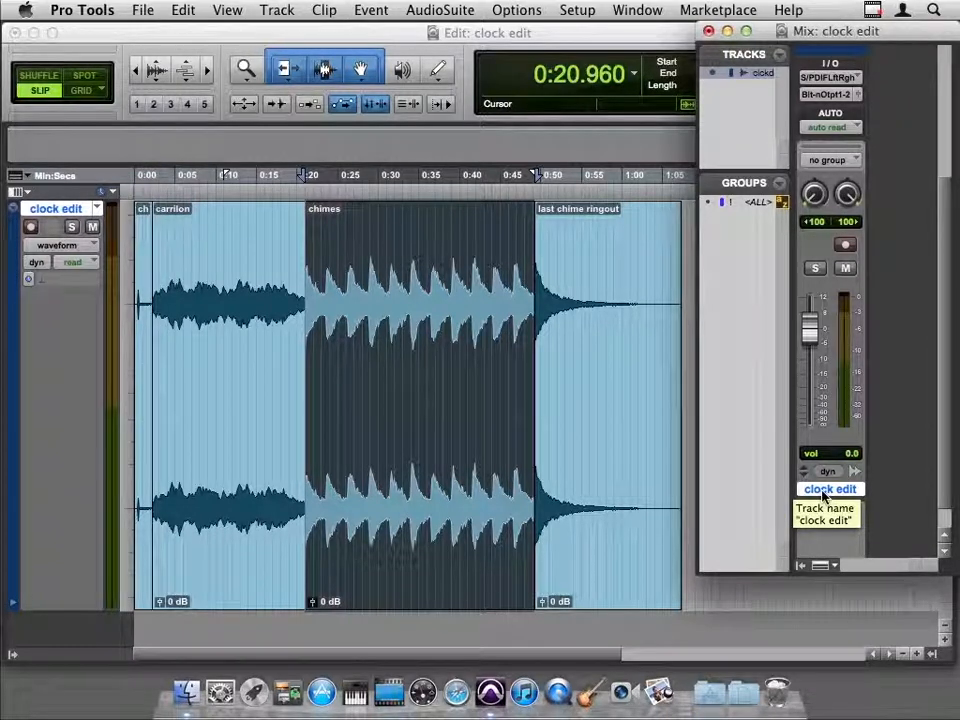
mouse_move(938, 412)
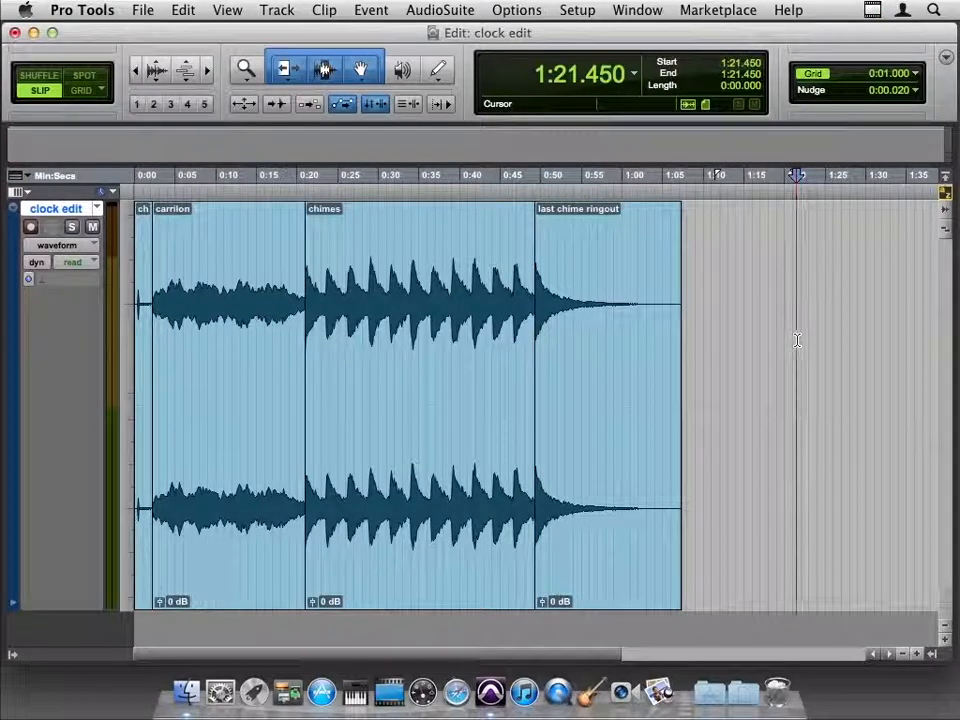
Select everything on the clock edit track with Cmd+A.
key(cmd+a)
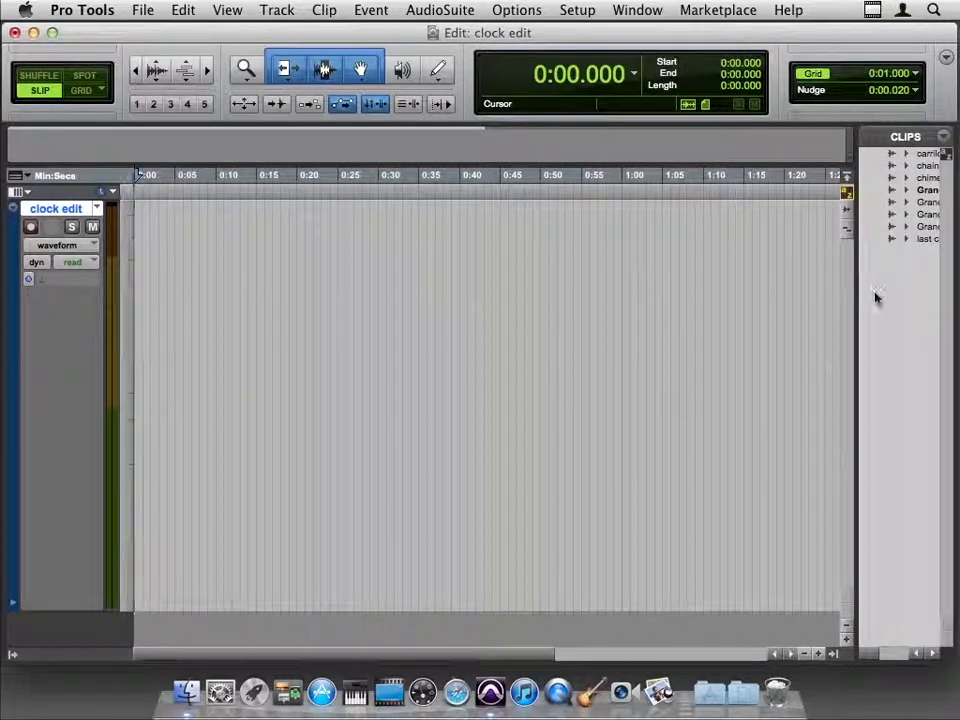
mouse_move(920, 173)
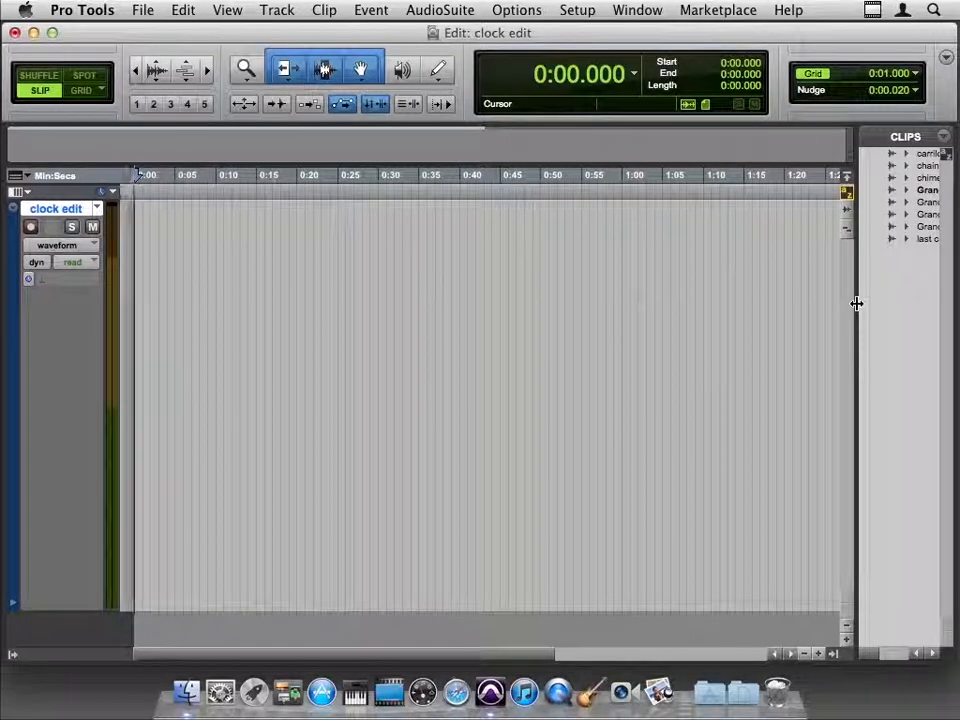
mouse_move(795, 314)
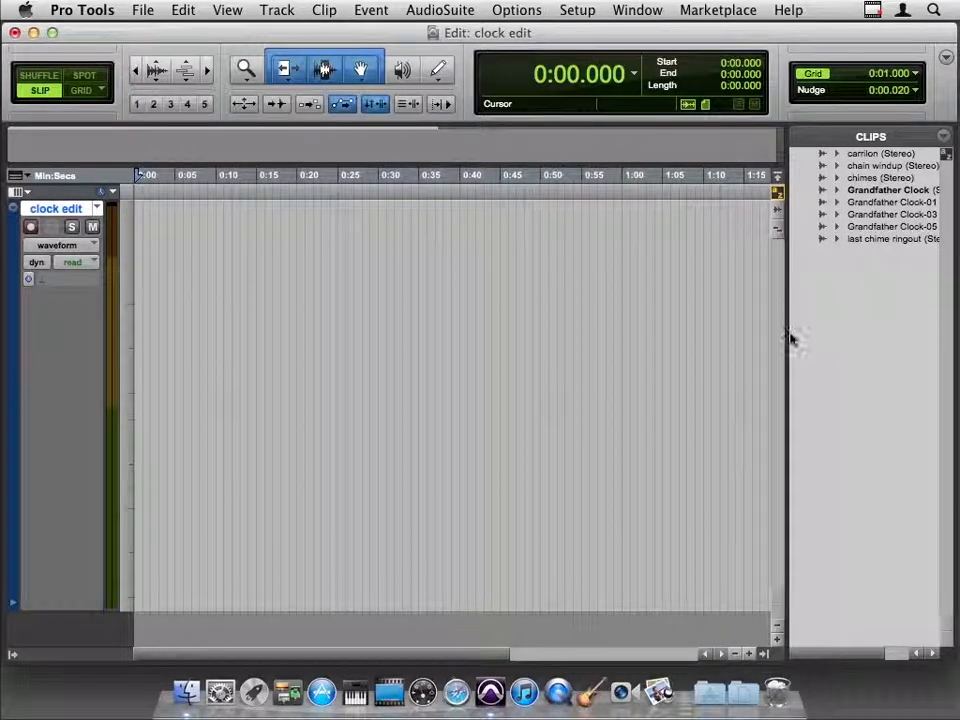
mouse_move(785, 278)
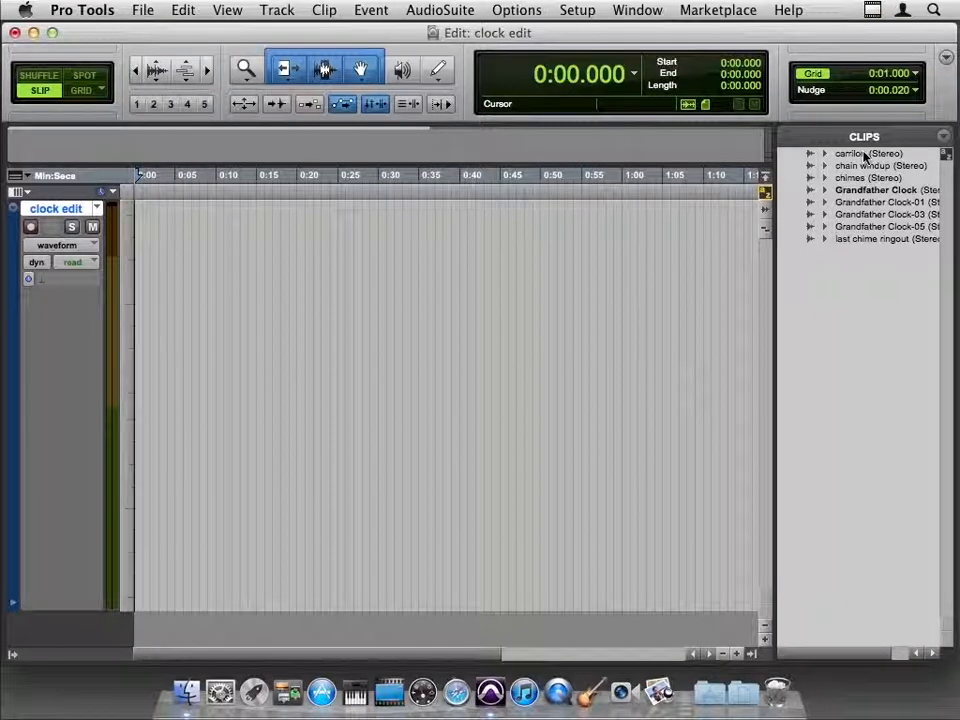
mouse_move(850, 153)
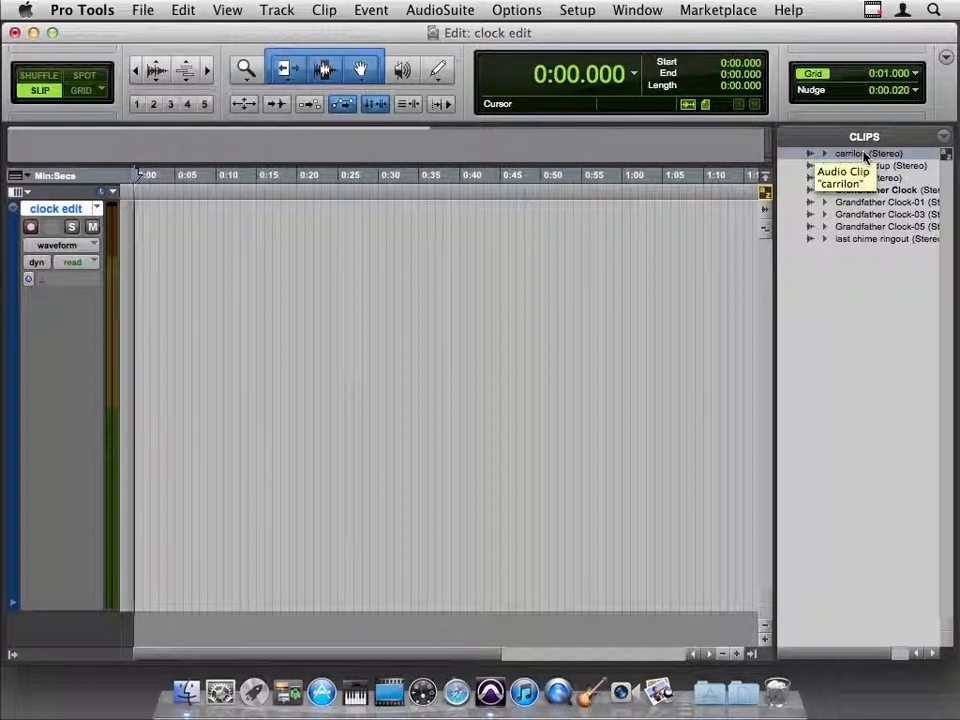
mouse_move(875, 190)
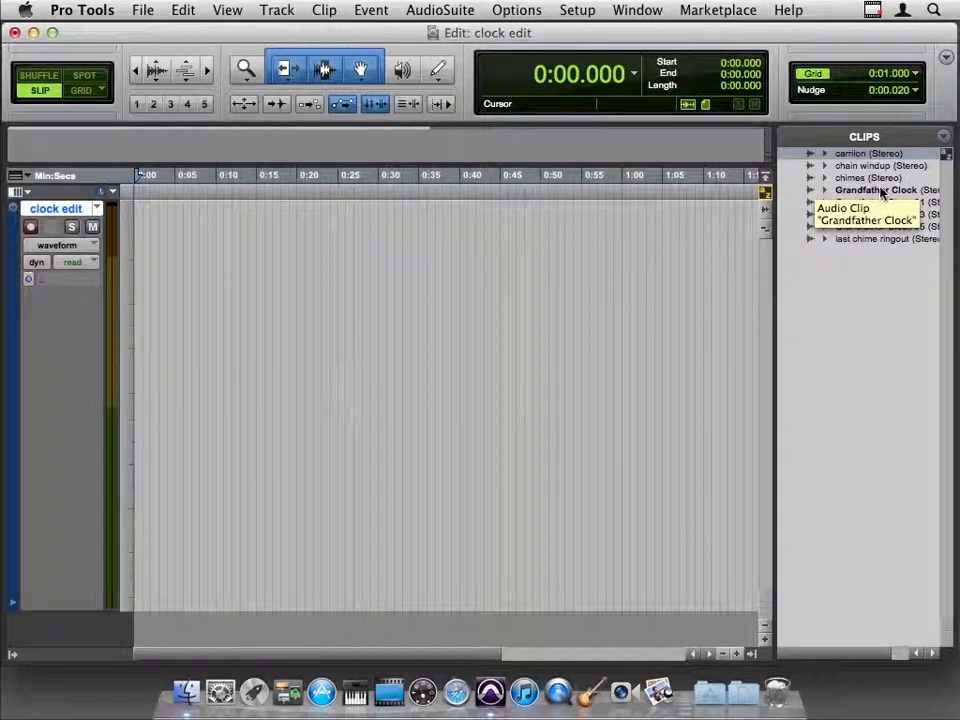
Select the full Grandfather Clock clip in the Clips list.
click(826, 190)
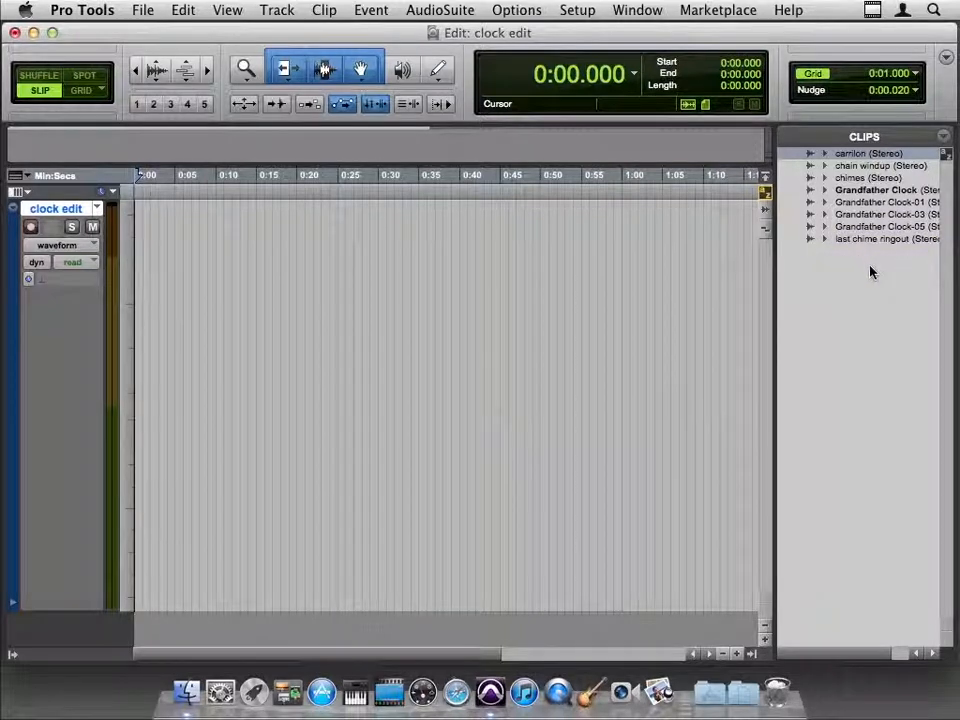
mouse_move(875, 188)
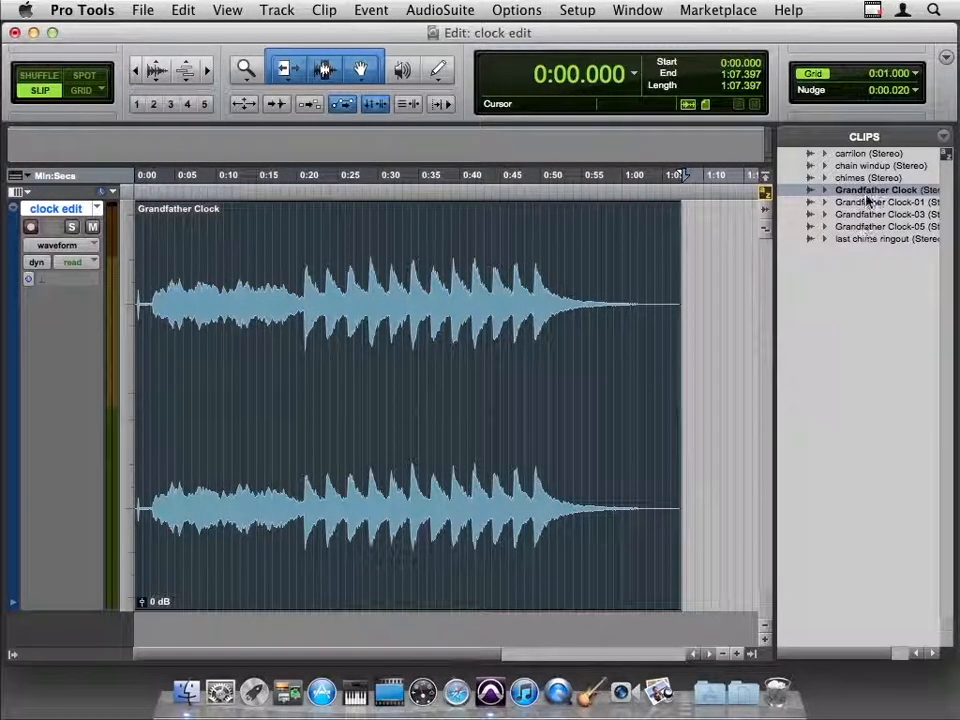
mouse_move(870, 201)
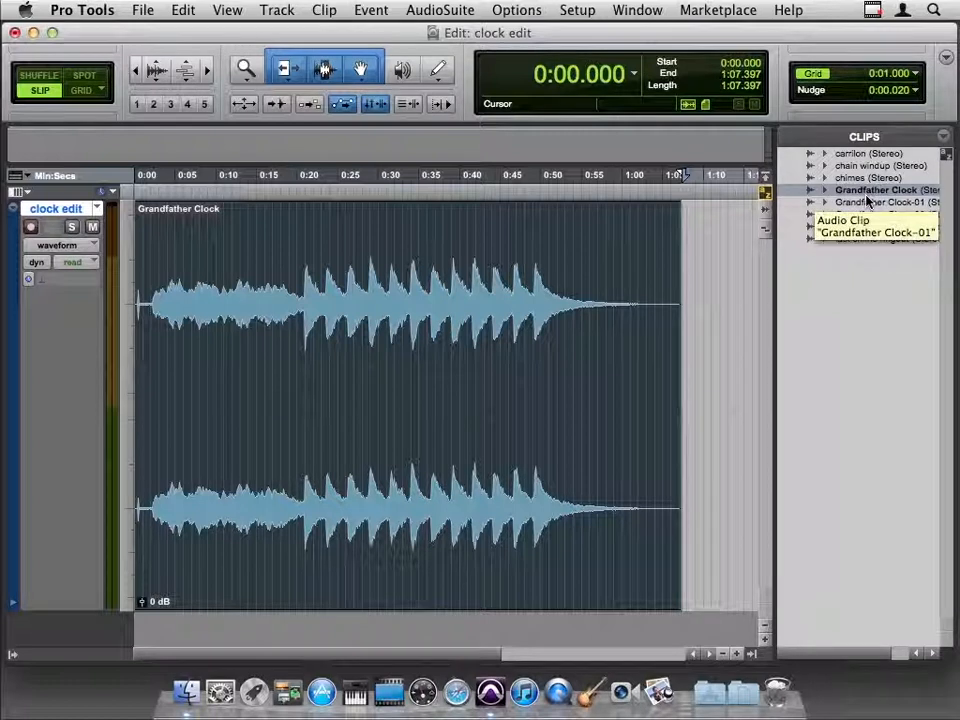
mouse_move(855, 160)
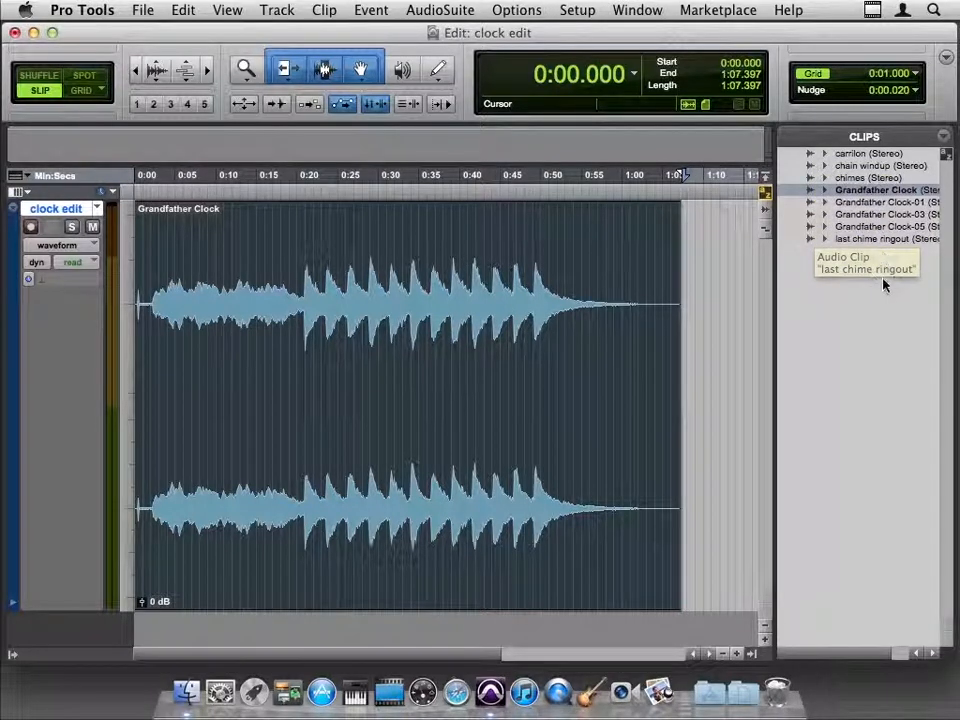
mouse_move(895, 290)
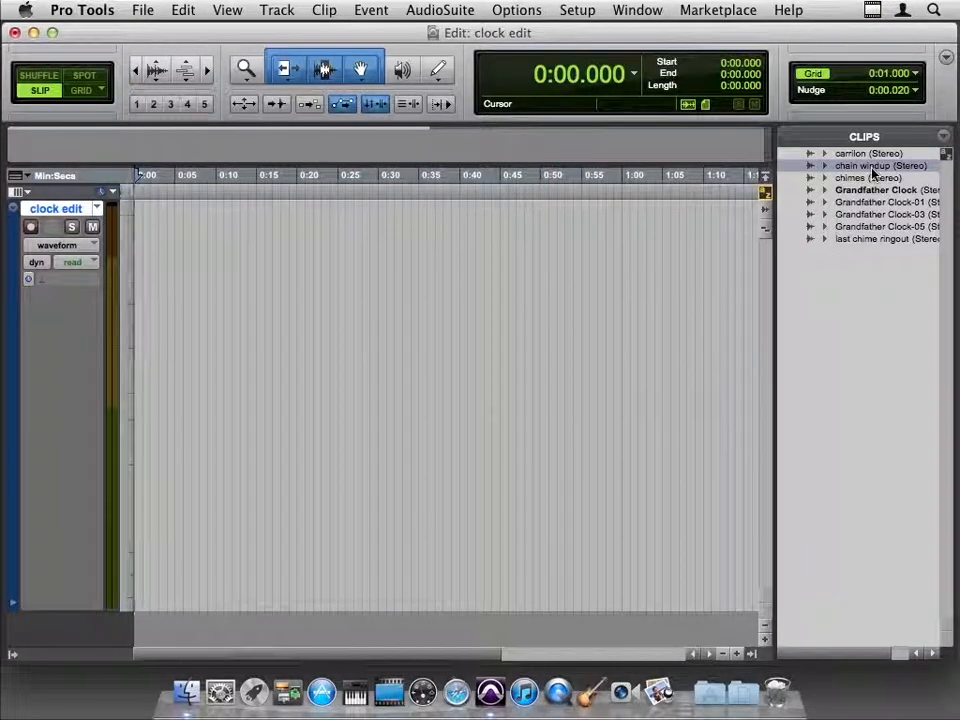
mouse_move(880, 165)
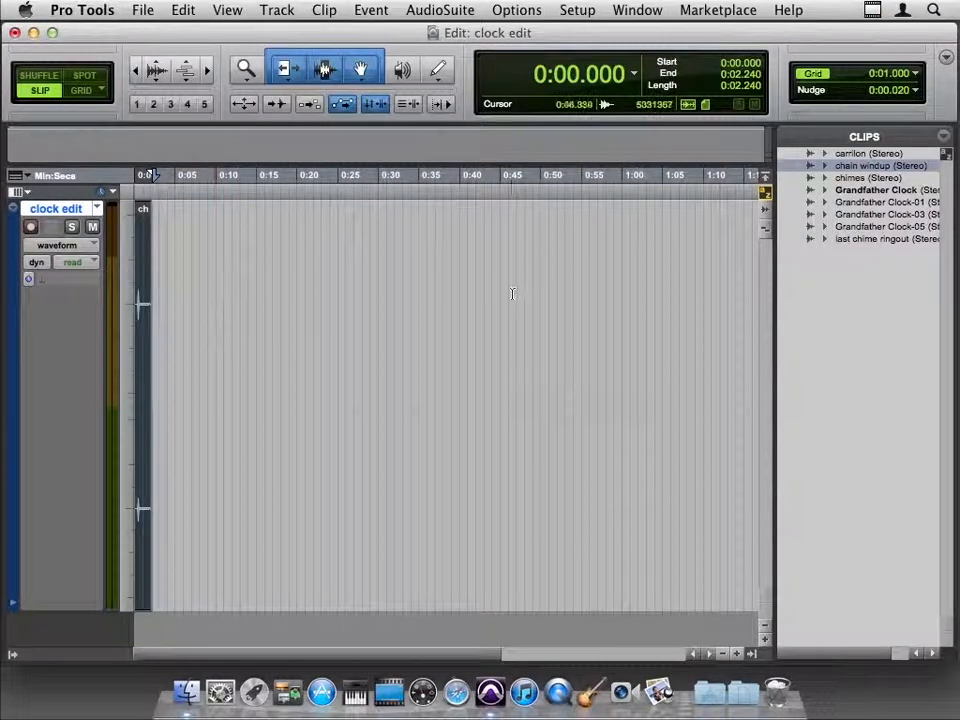
mouse_move(637, 291)
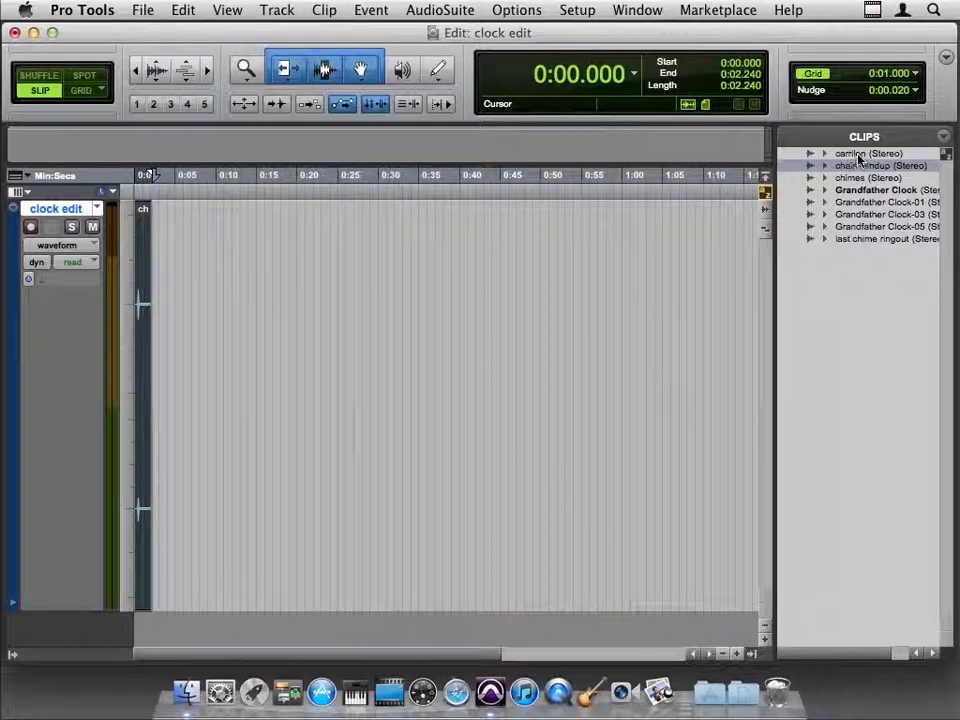
mouse_move(850, 154)
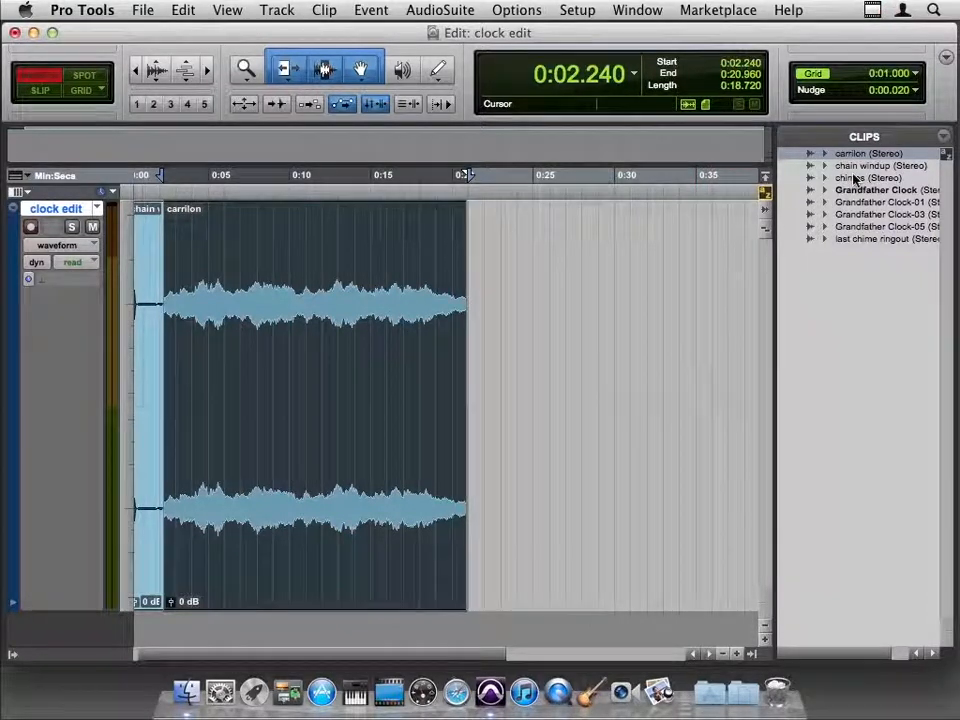
Place the chimes clip on the clock edit track after carrilon.
click(865, 177)
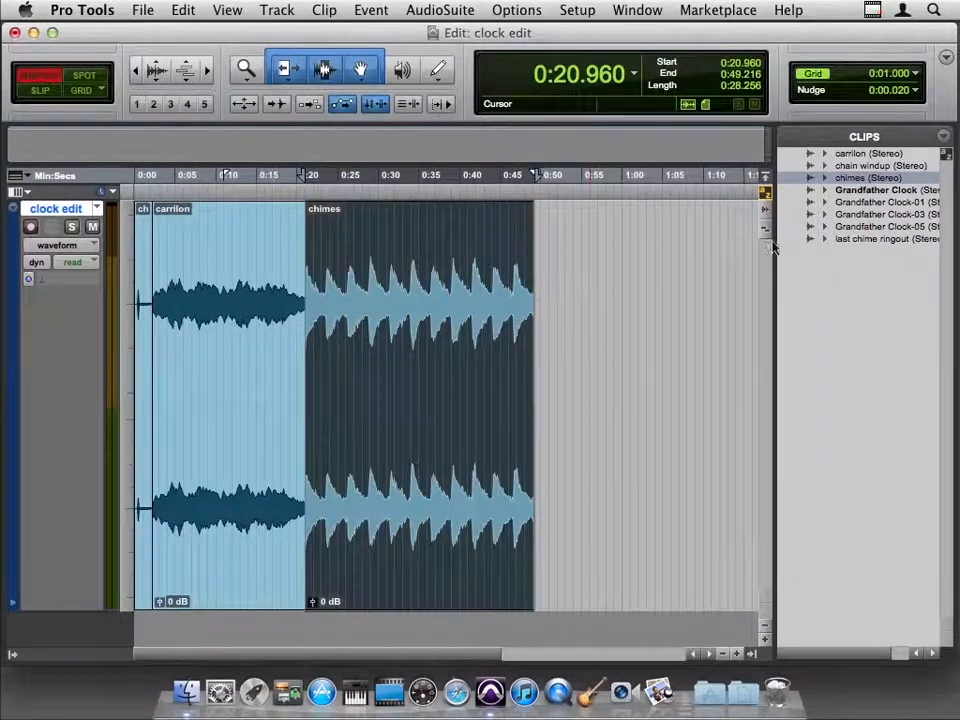
click(535, 400)
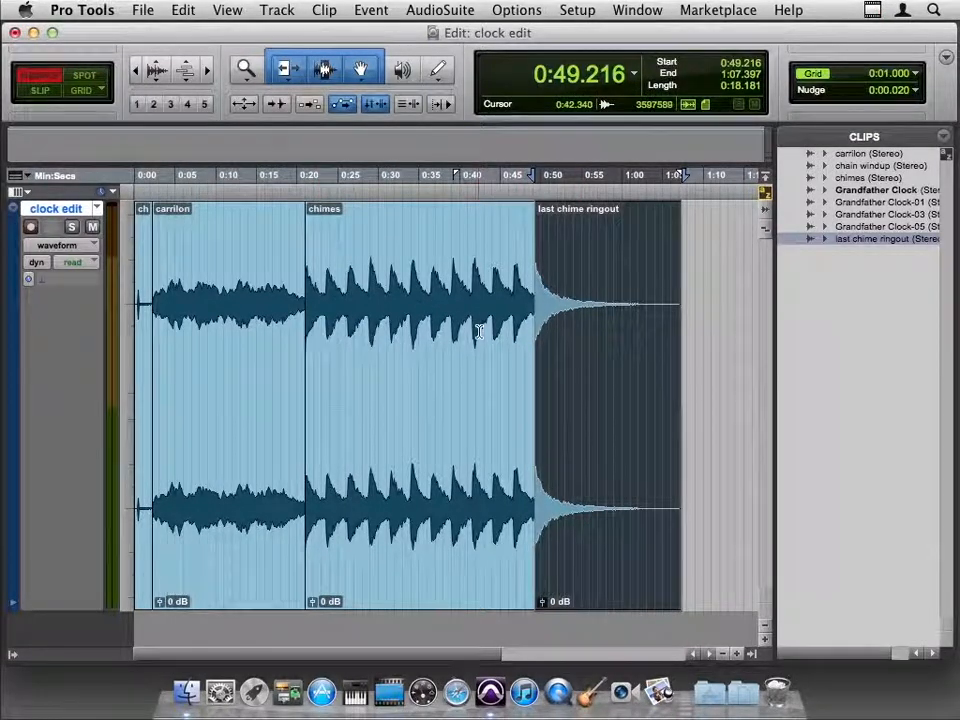
Add last chime ringout after chimes, then select the chimes clip (0:20.960–0:49.216).
click(383, 343)
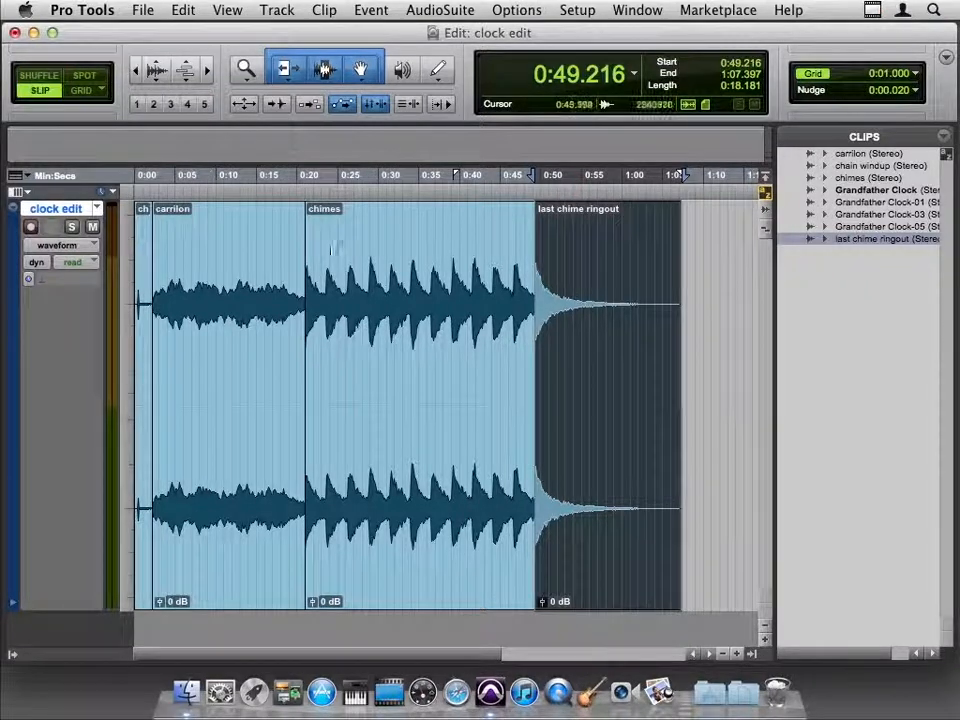
click(532, 373)
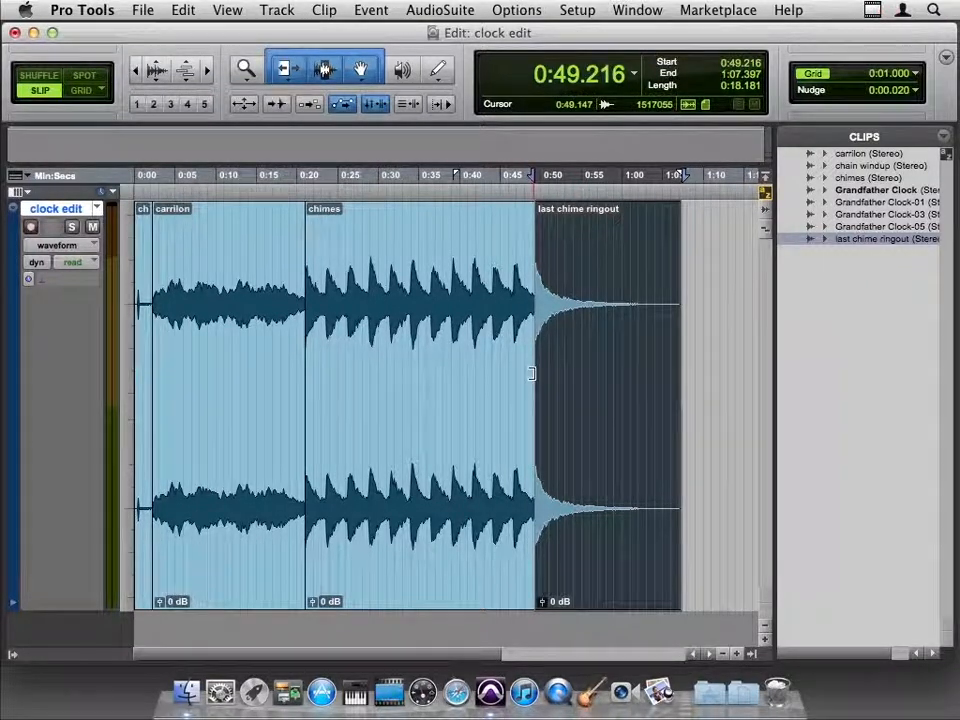
click(415, 400)
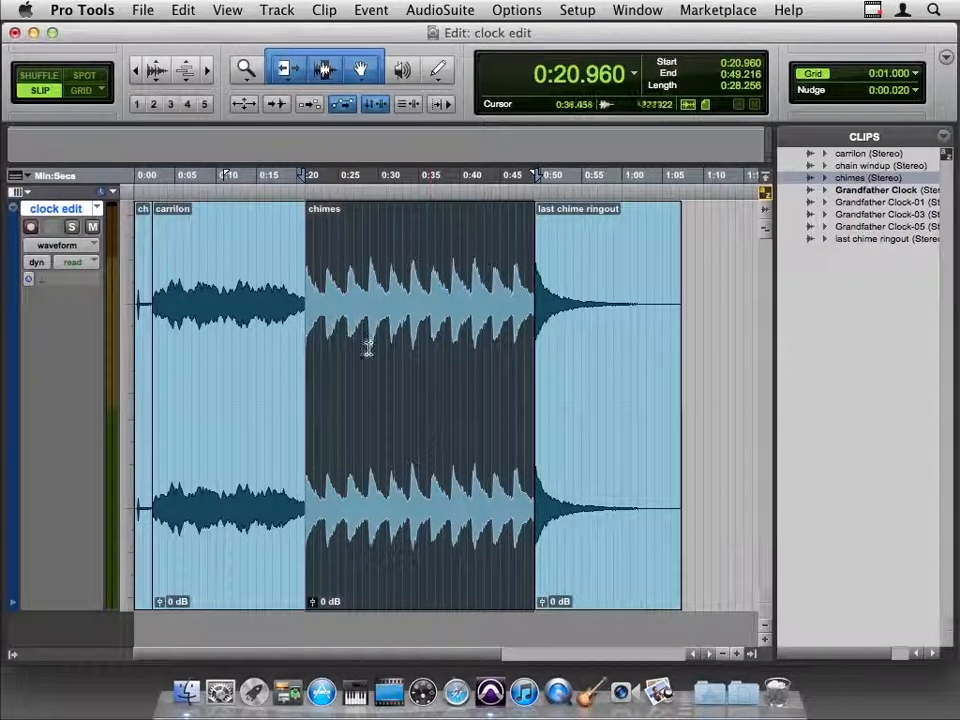
In Shuffle mode, trim the chimes clip to 0:20.960–0:28.871, closing up the ringout.
click(38, 75)
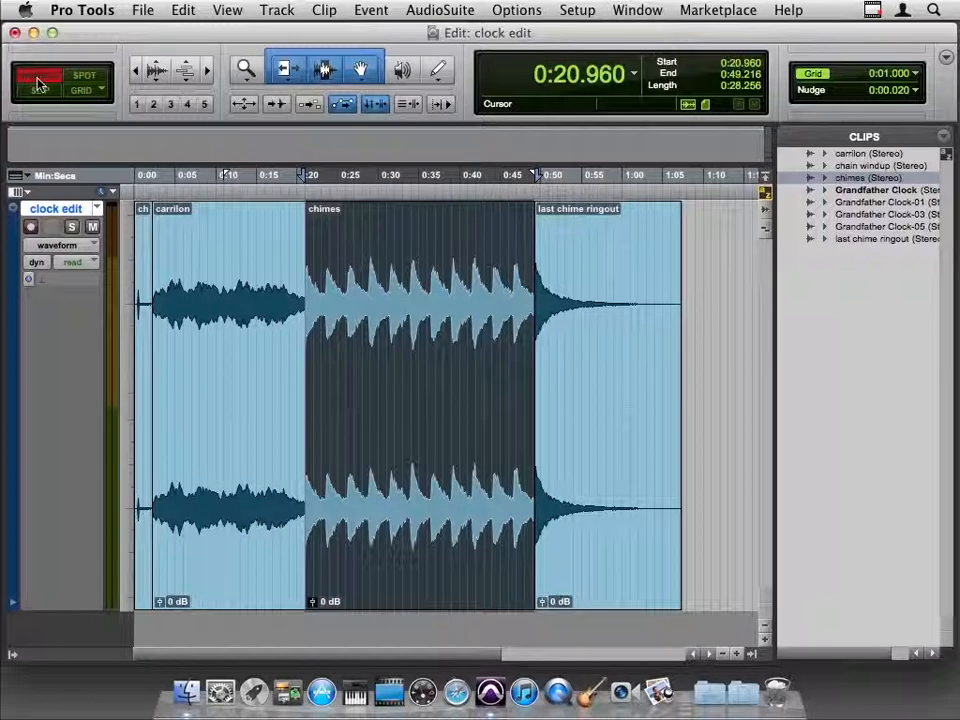
key(f1)
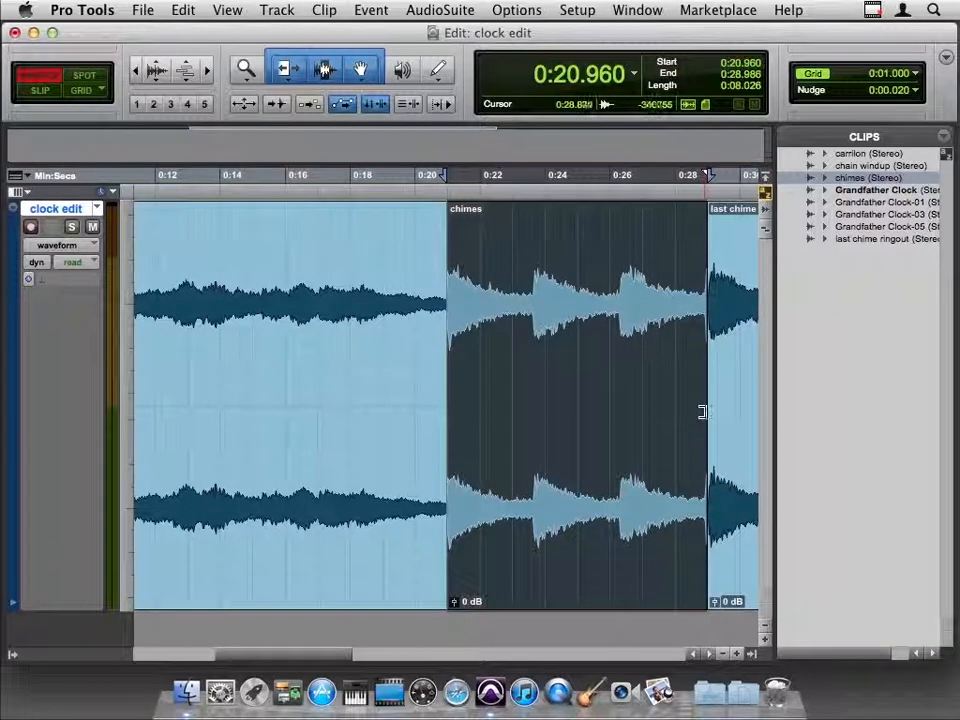
click(575, 400)
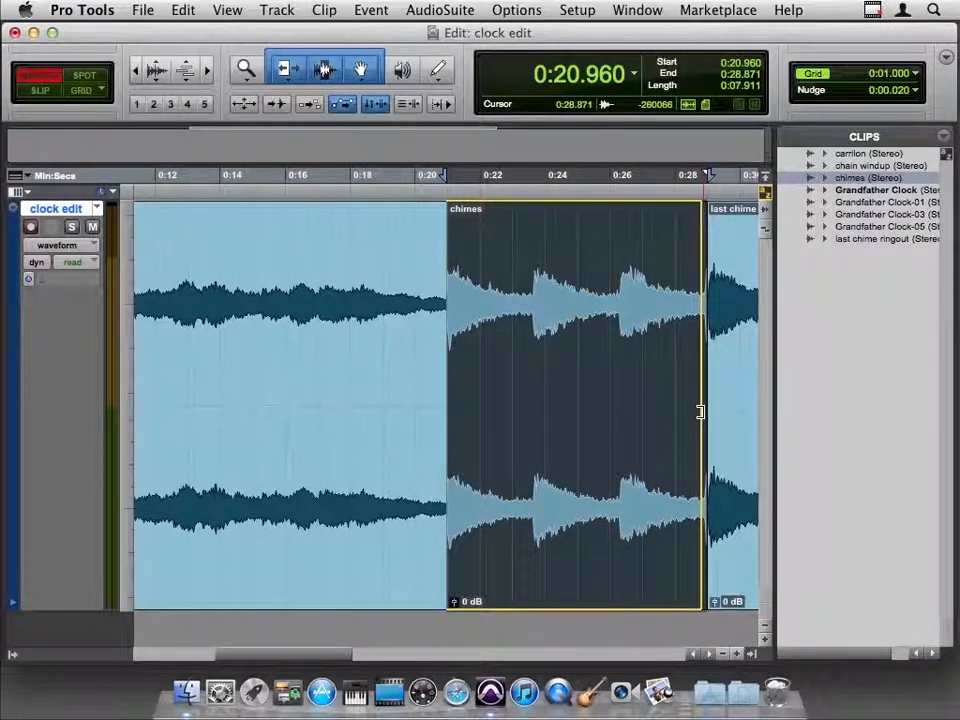